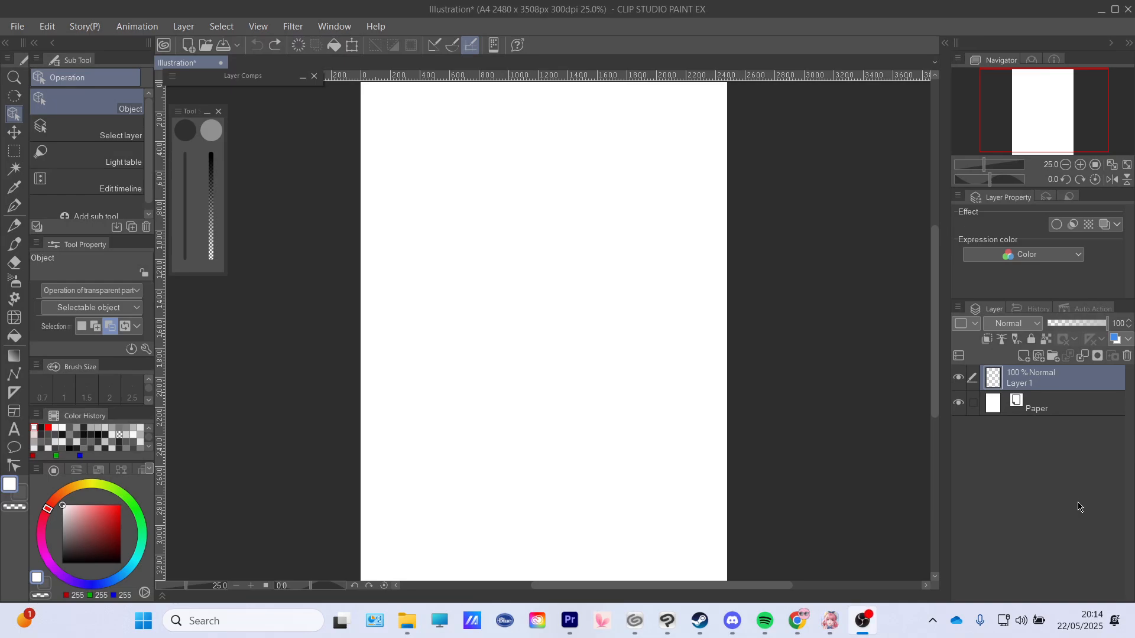
{"action": "mouse_move", "coordinate": [725, 451]}
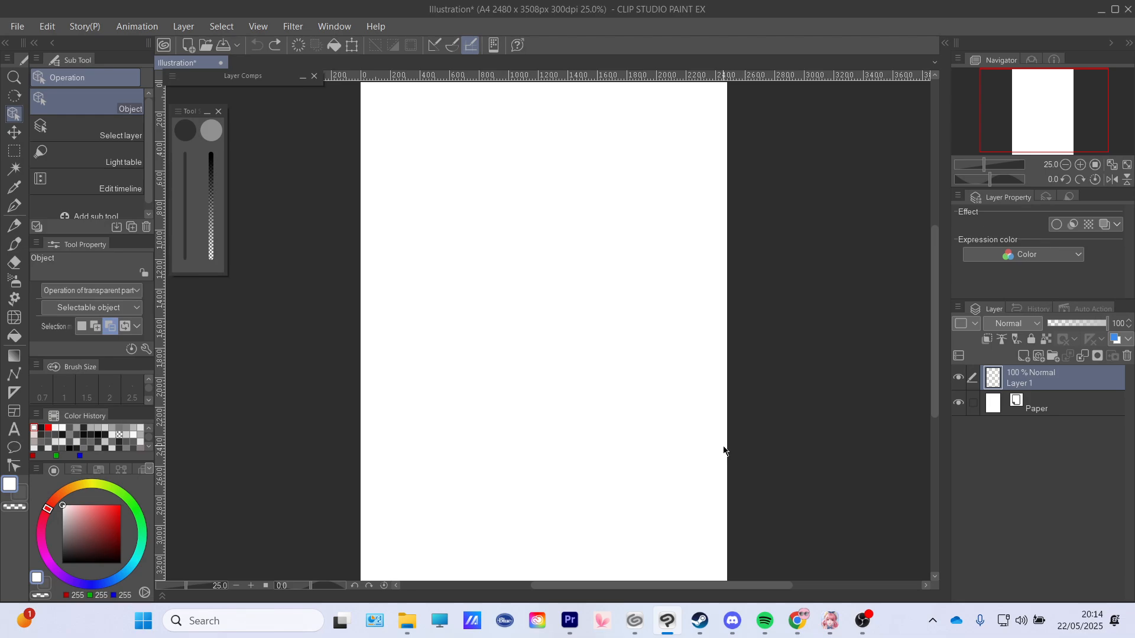
{"action": "mouse_move", "coordinate": [633, 620]}
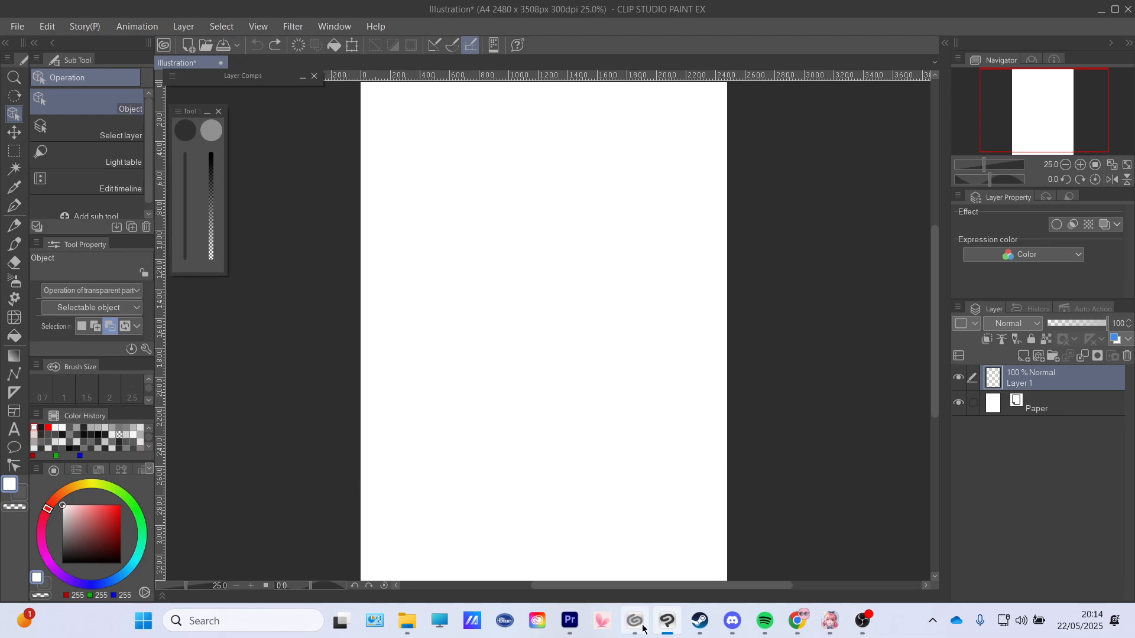
Browse the launcher's home page down to the Top Free Materials and Top Materials listings
{"action": "left_click", "coordinate": [634, 620]}
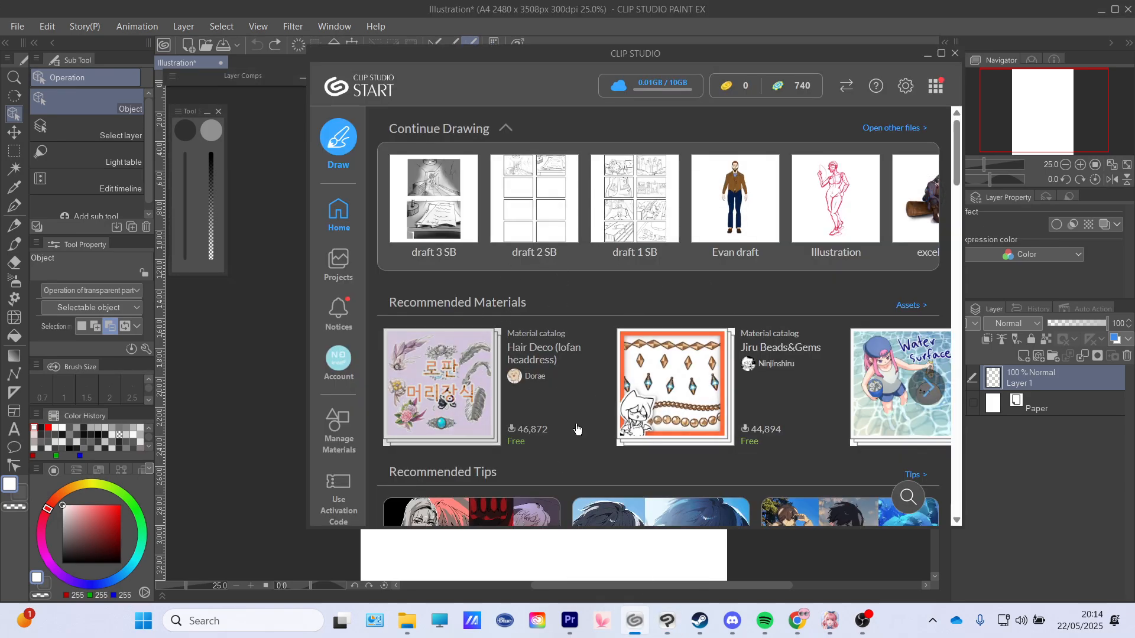
{"action": "scroll", "scroll_direction": "down", "scroll_amount": 3}
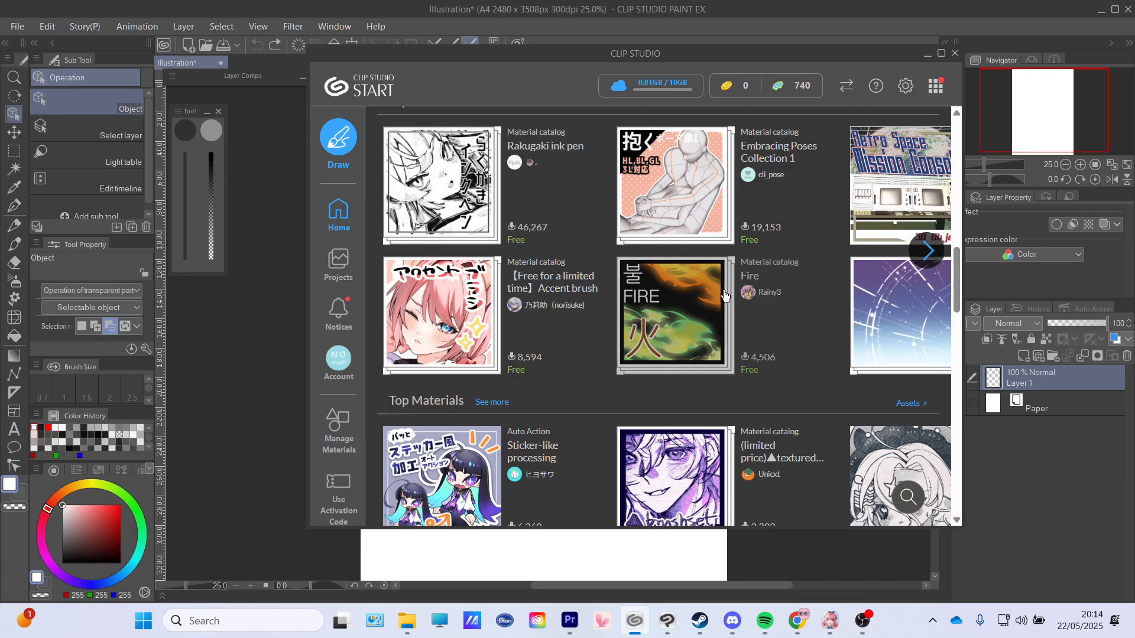
{"action": "left_click", "coordinate": [927, 250]}
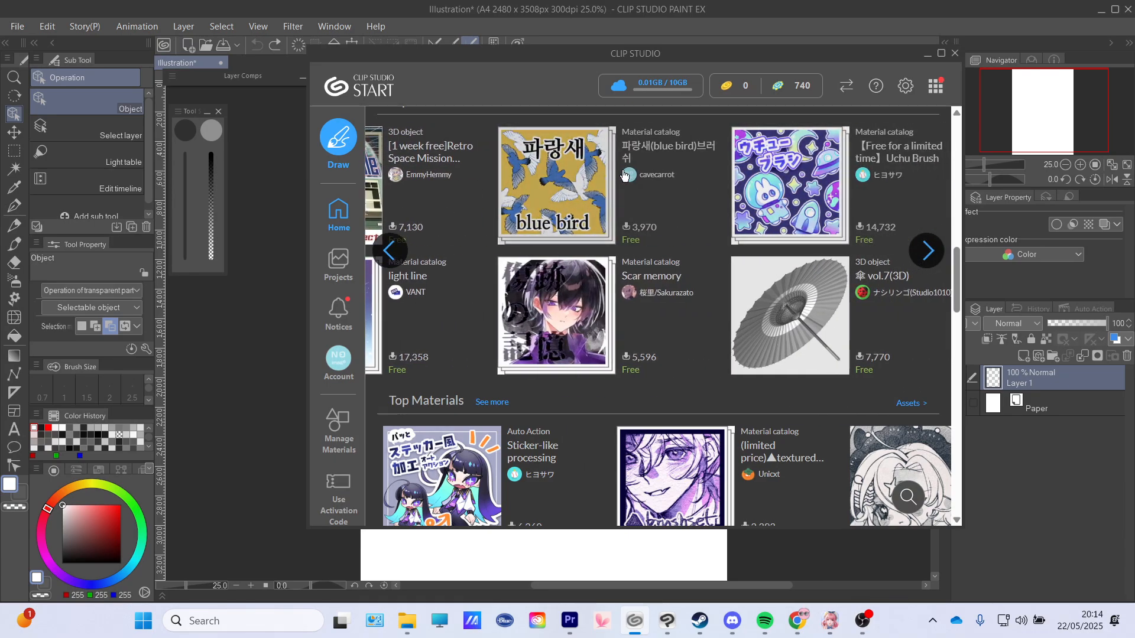
{"action": "left_click", "coordinate": [927, 250]}
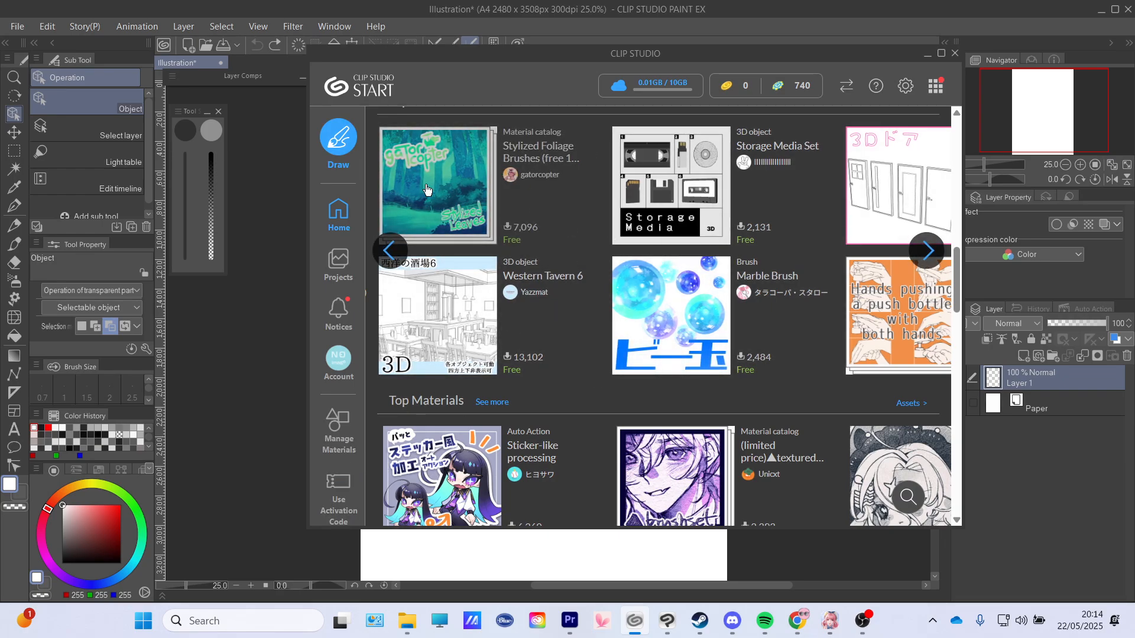
{"action": "scroll", "scroll_direction": "up", "scroll_amount": 3}
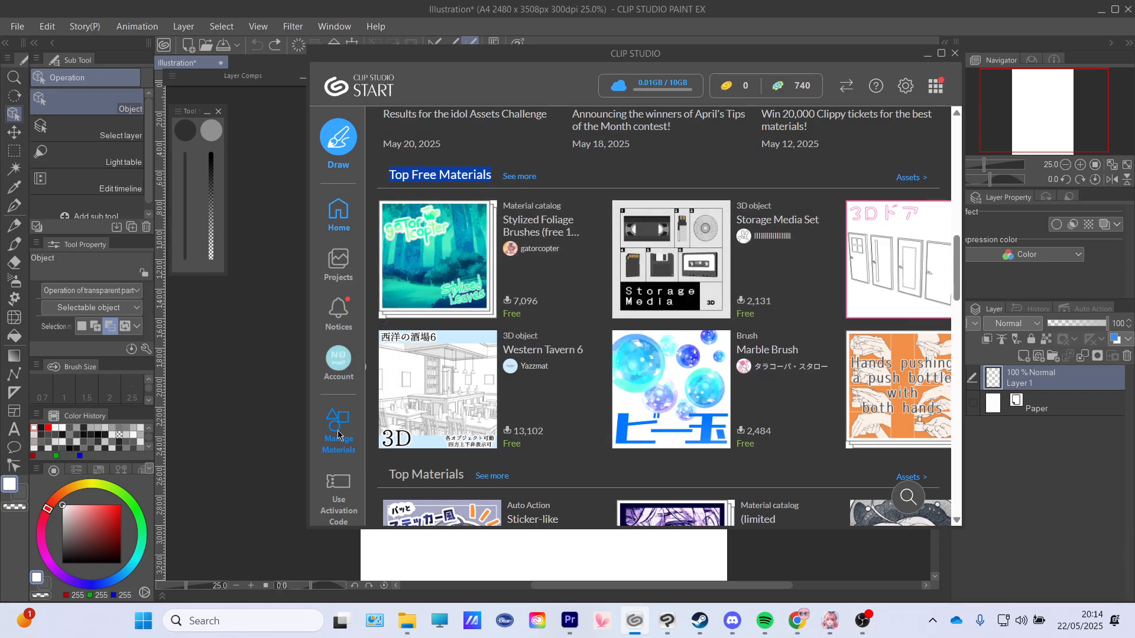
Review the downloaded foliage and marble brushes under Manage Materials, then close the launcher
{"action": "left_click", "coordinate": [338, 430]}
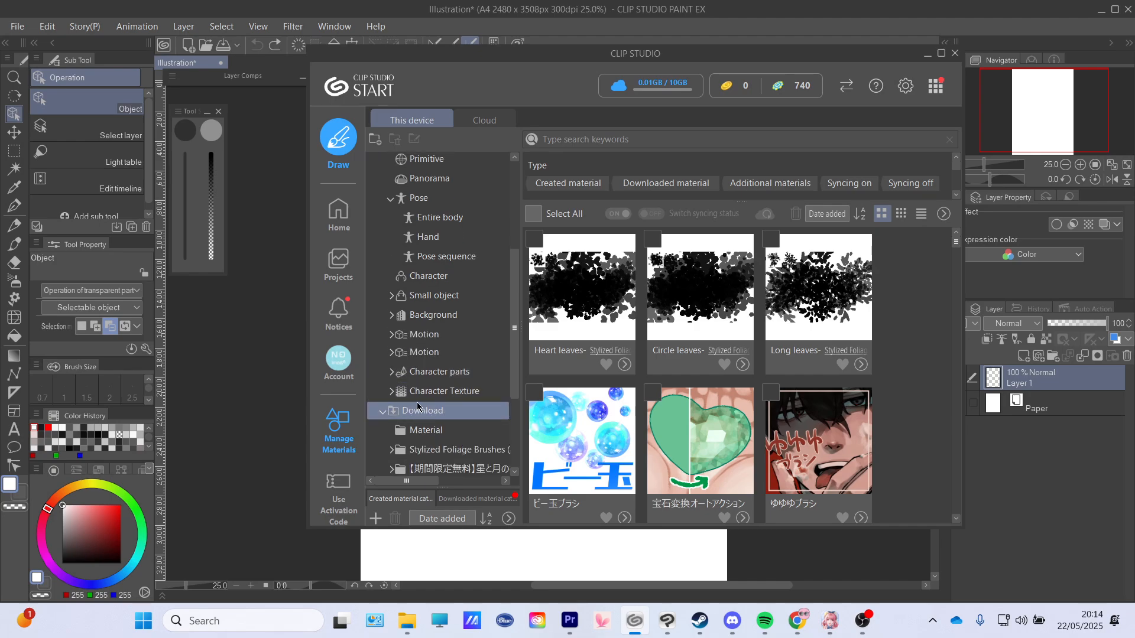
{"action": "scroll", "scroll_direction": "down", "scroll_amount": 3}
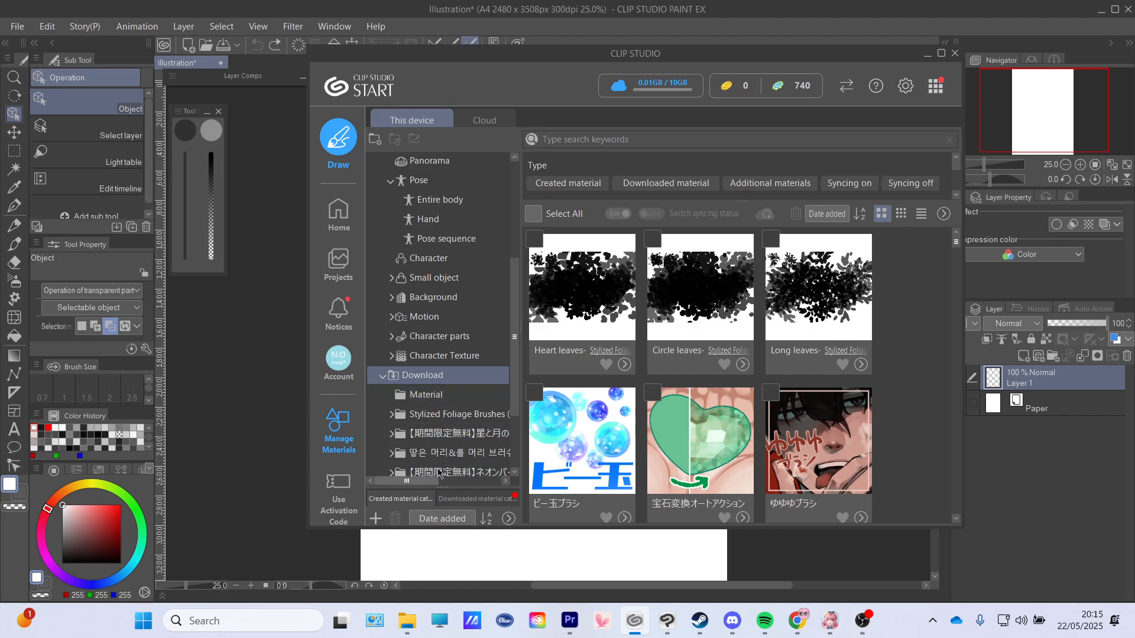
{"action": "scroll", "scroll_direction": "up", "scroll_amount": 3}
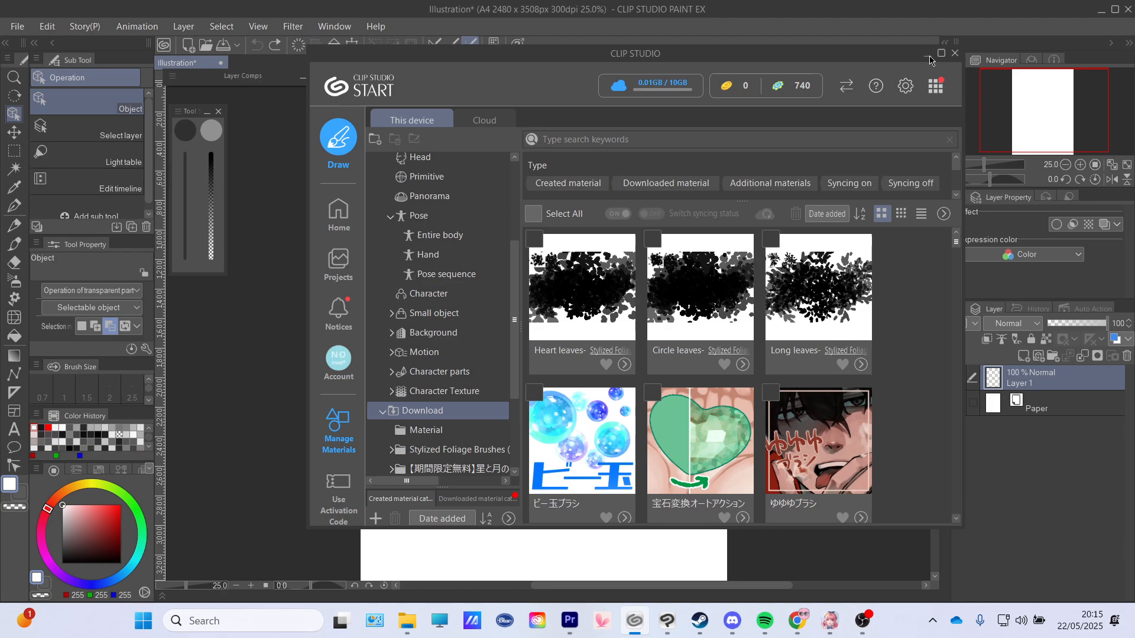
{"action": "left_click", "coordinate": [956, 53]}
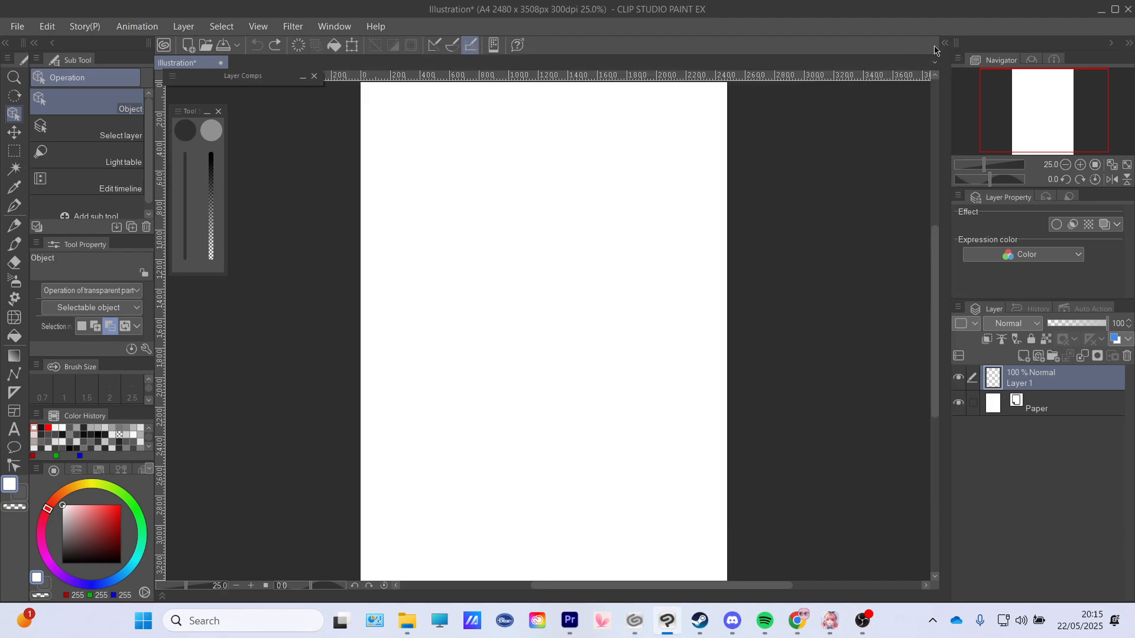
{"action": "mouse_move", "coordinate": [941, 48]}
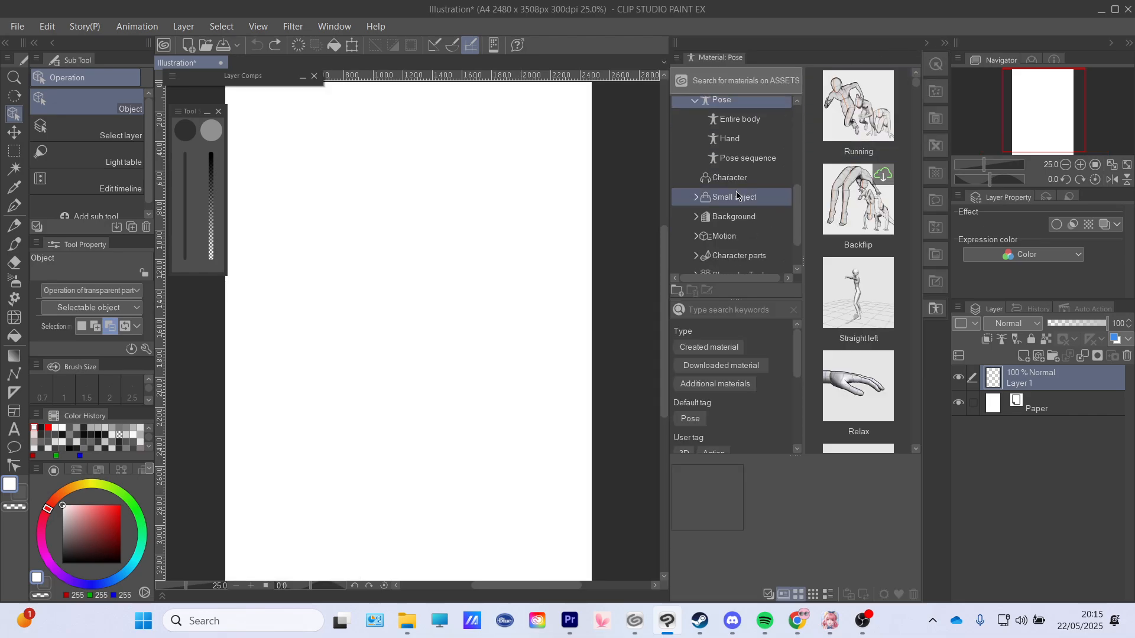
Show the Download folder with the leaf and marble brushes in the Material palette
{"action": "left_click", "coordinate": [721, 243]}
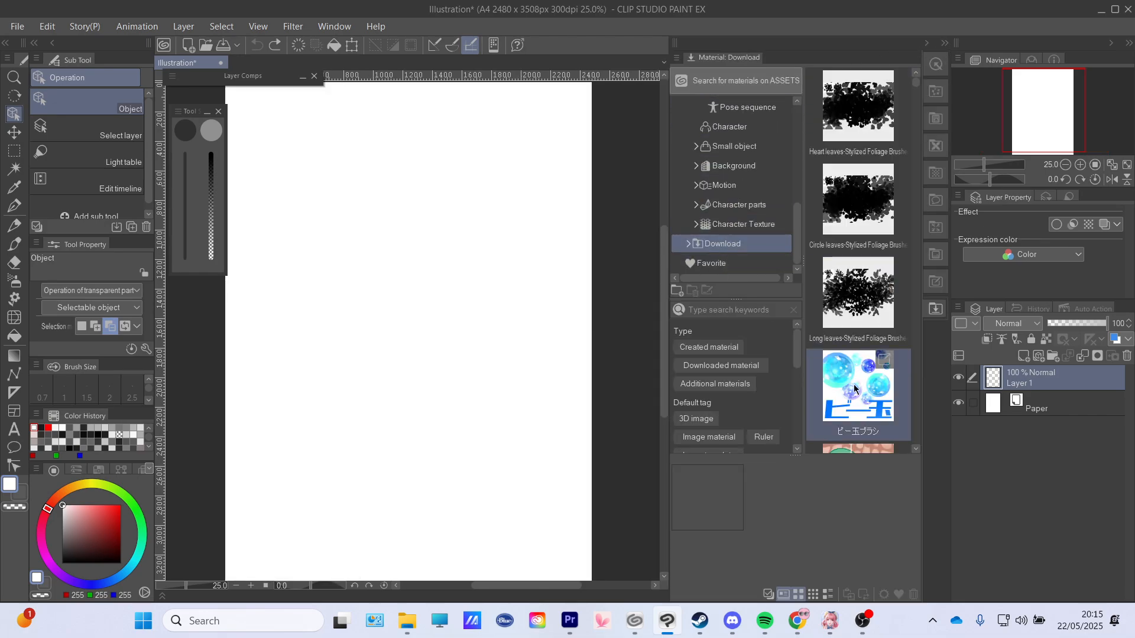
{"action": "mouse_move", "coordinate": [874, 363]}
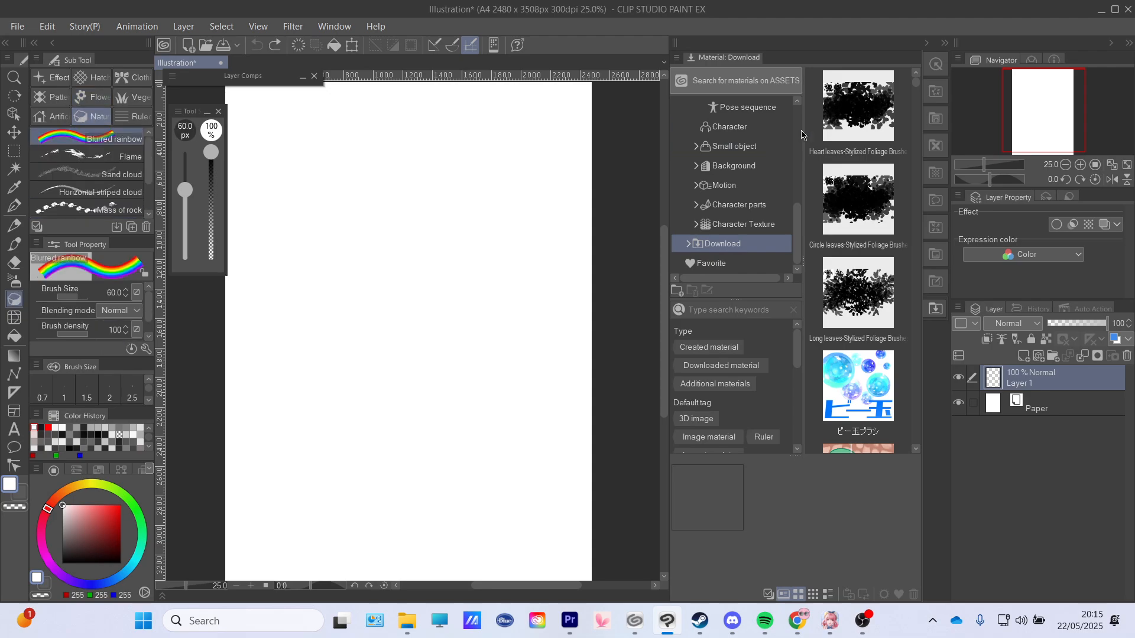
Drag the Heart leaves, Circle leaves and Long leaves brushes into the Nature decoration group
{"action": "left_click", "coordinate": [858, 293]}
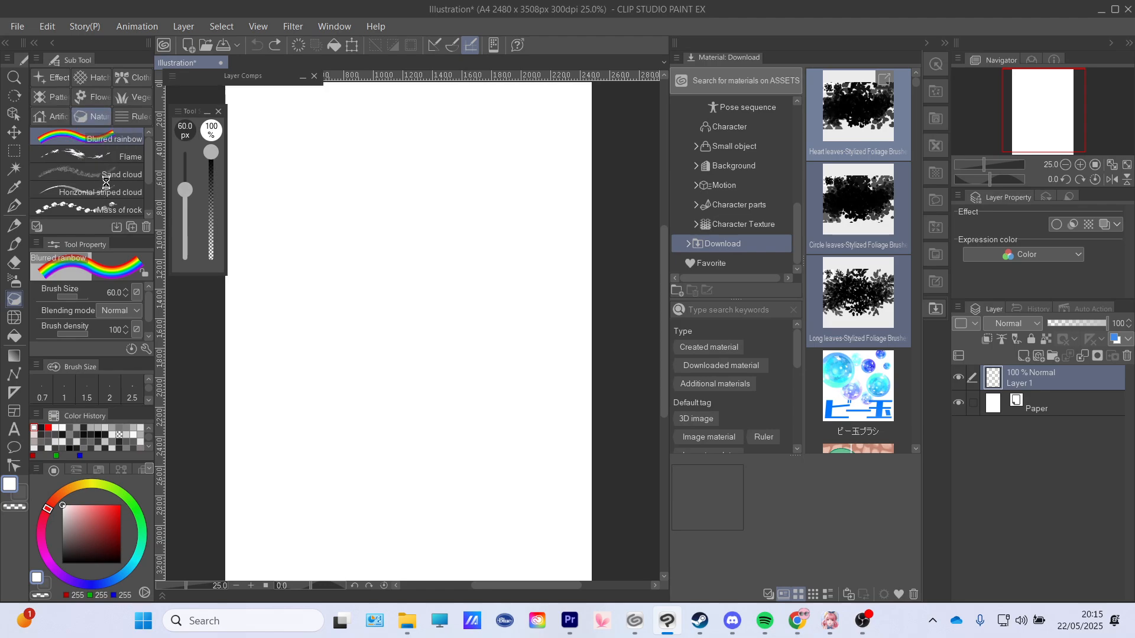
{"action": "left_click", "coordinate": [116, 176]}
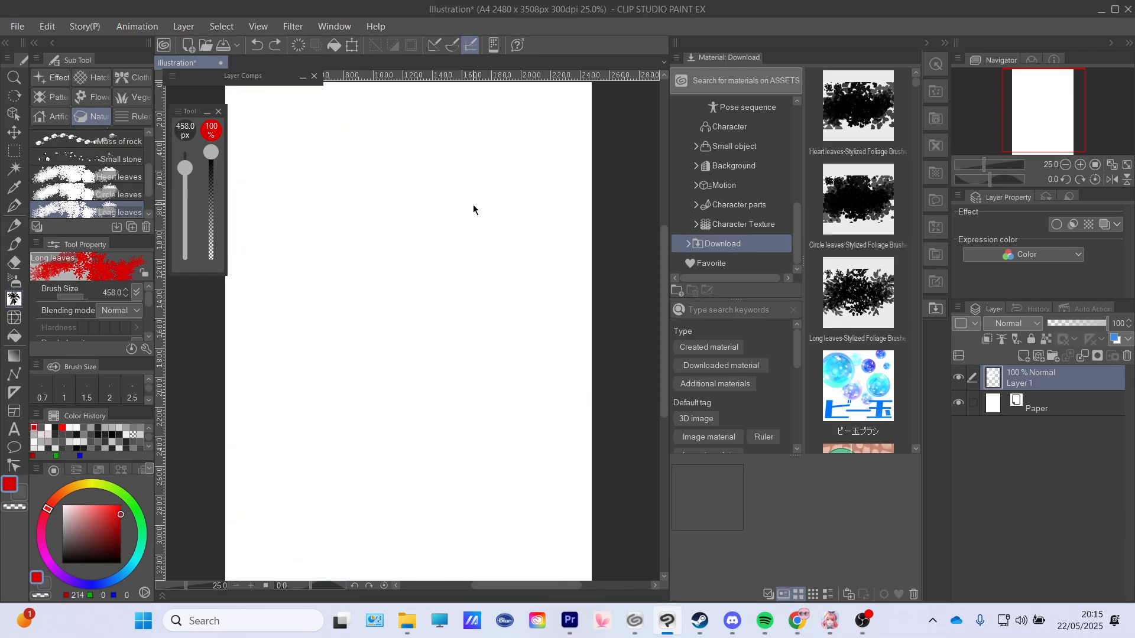
Select the downloaded marble brush and switch the Sub Tool palette to the Effect group
{"action": "left_click", "coordinate": [859, 391]}
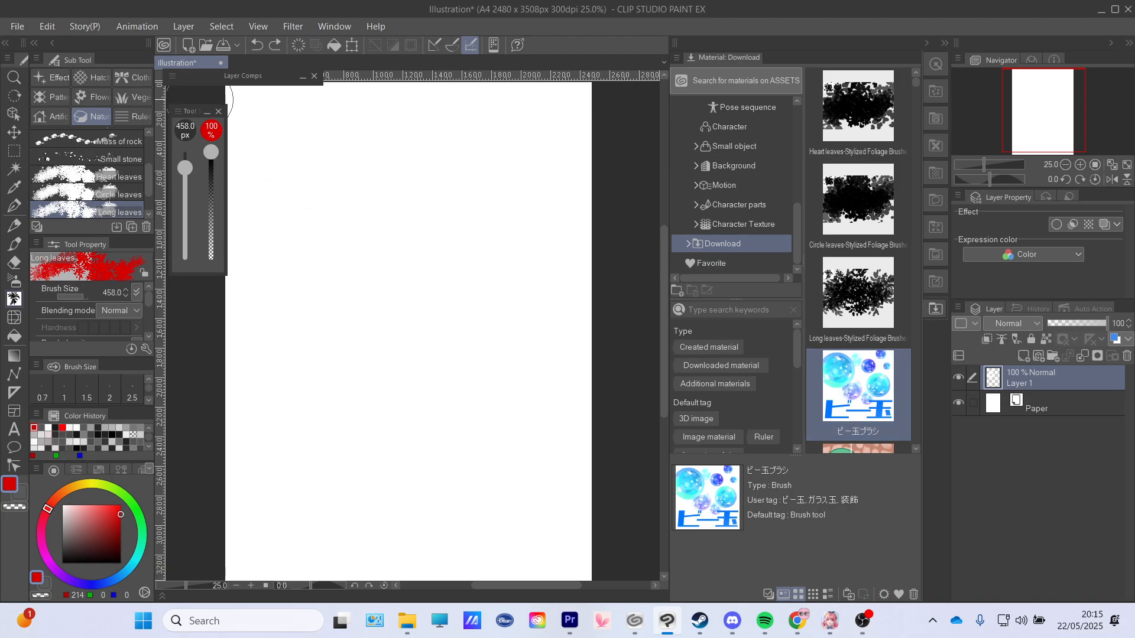
{"action": "mouse_move", "coordinate": [57, 118]}
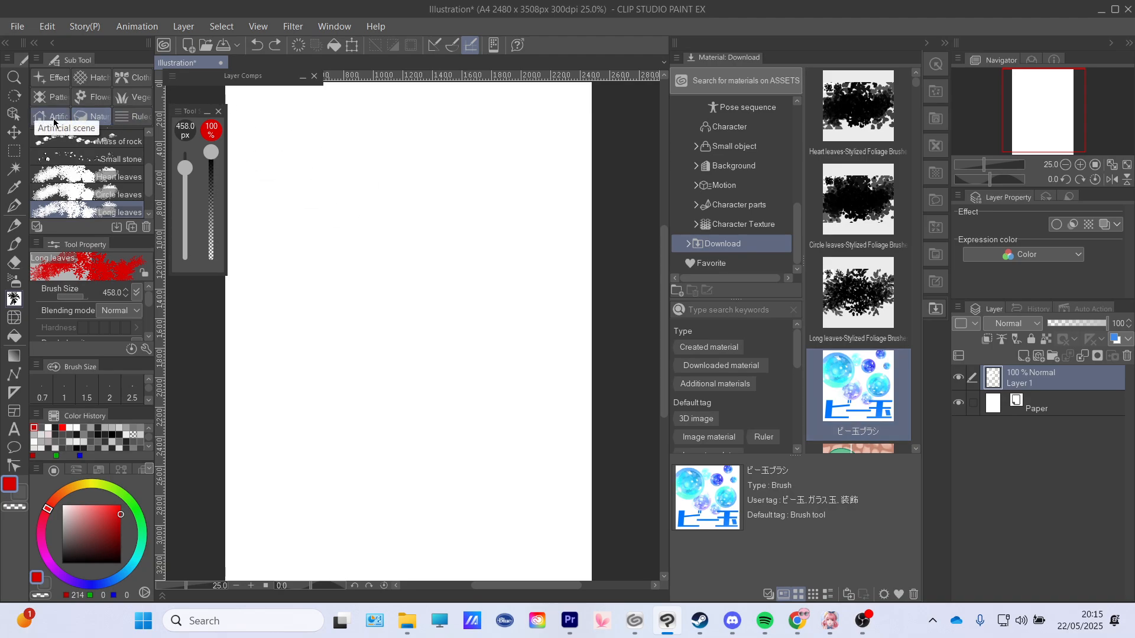
{"action": "left_click", "coordinate": [58, 78]}
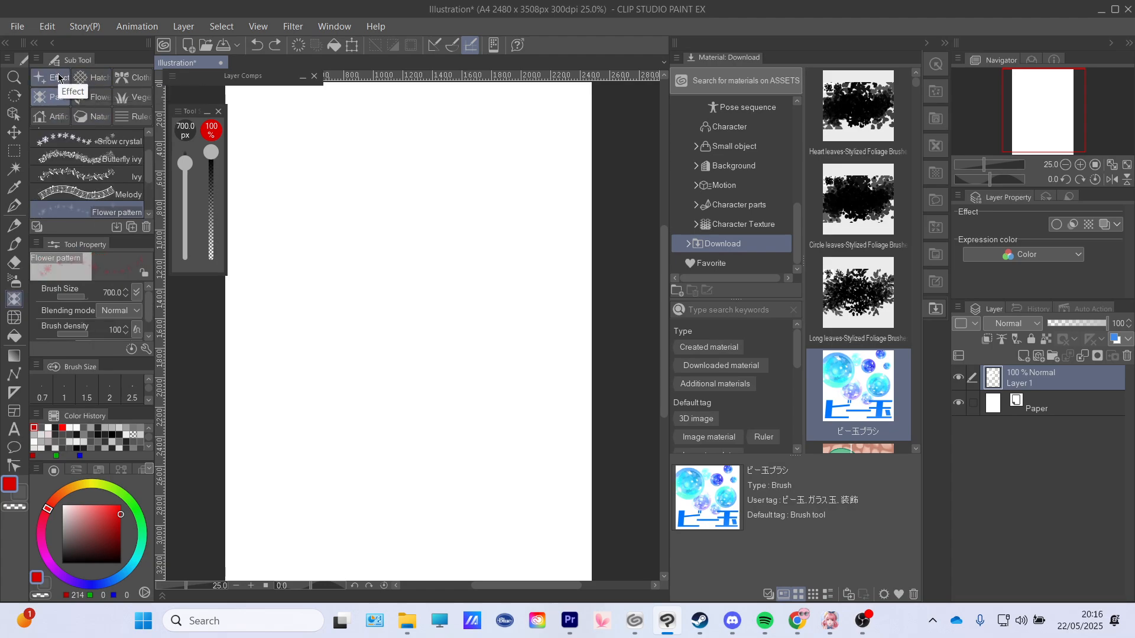
{"action": "left_click", "coordinate": [133, 117]}
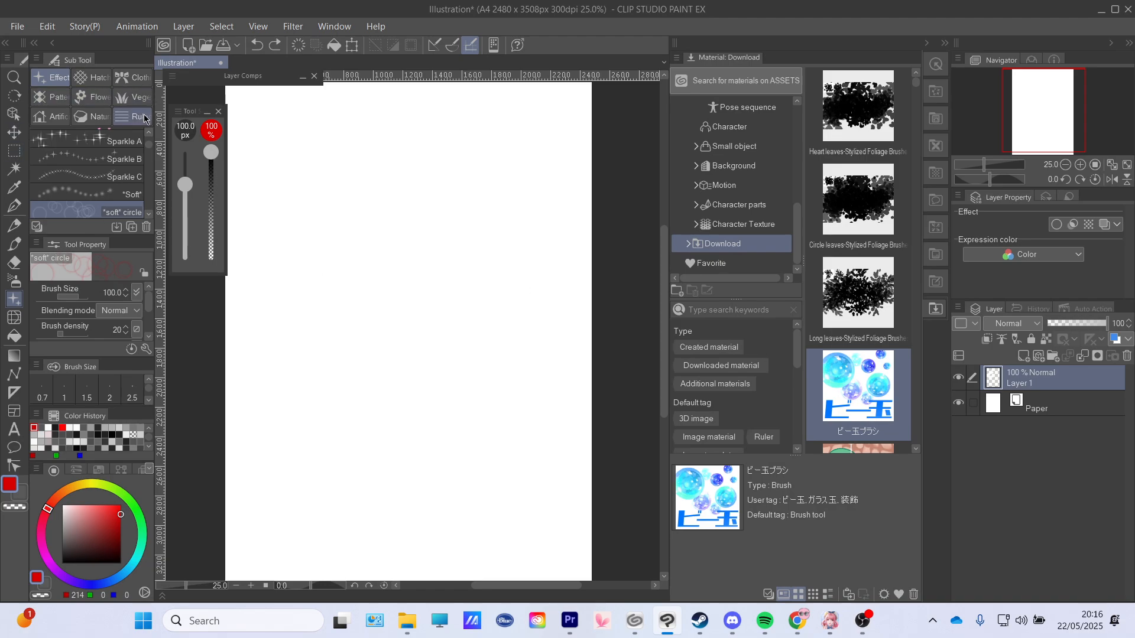